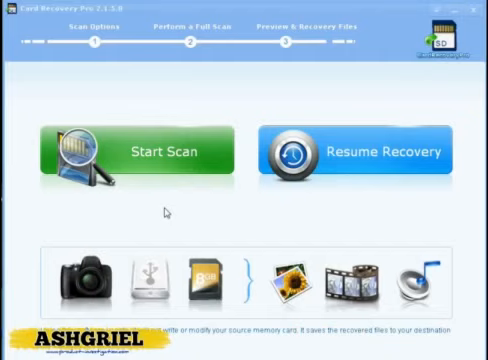
- Start a new scan on drive H: and browse the camera brand list, keeping General Digital Camera
left_click(140, 150)
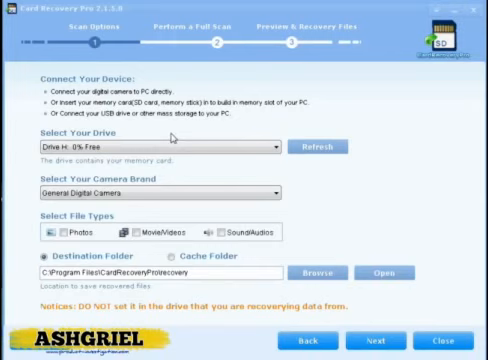
mouse_move(250, 116)
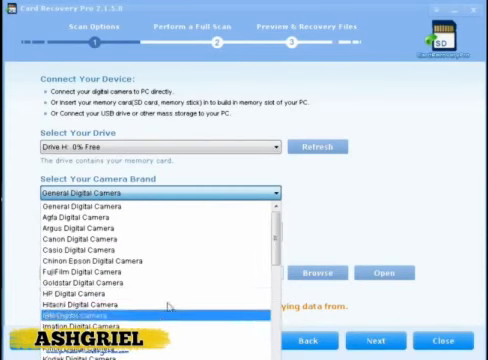
scroll("down", 3)
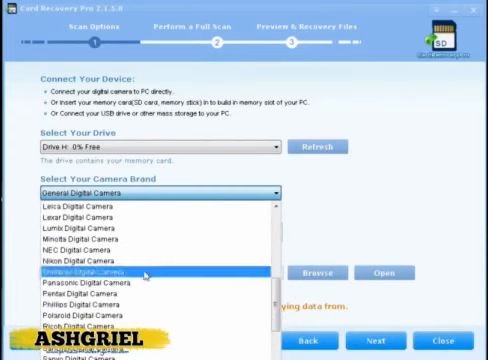
scroll("up", 3)
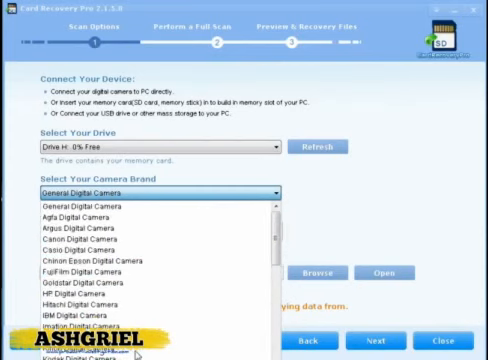
left_click(160, 201)
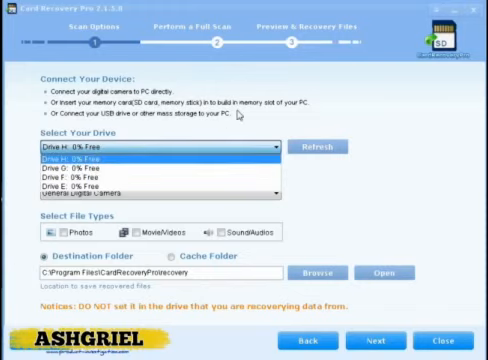
left_click(155, 157)
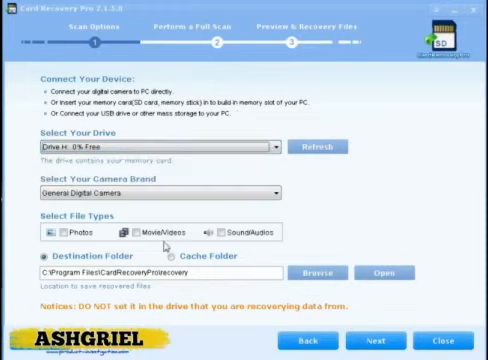
- Accept the default file types and recovery folder and begin the scan
left_click(150, 272)
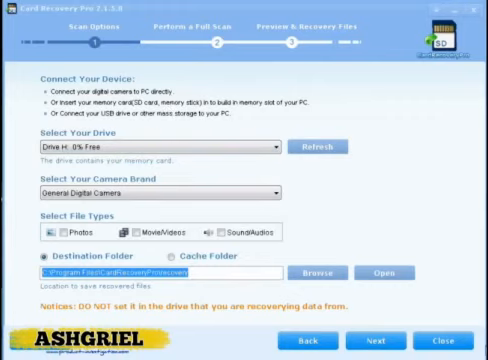
mouse_move(230, 36)
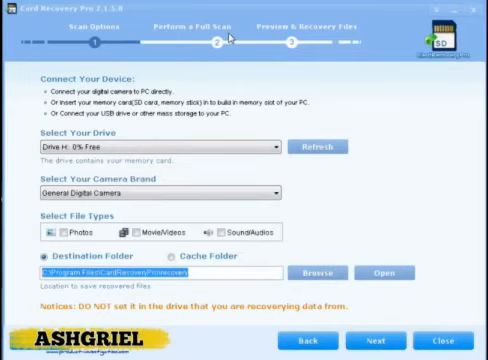
mouse_move(335, 108)
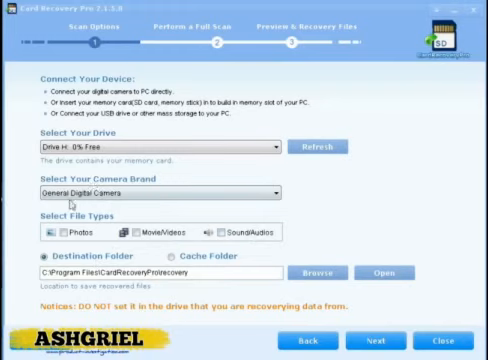
mouse_move(135, 220)
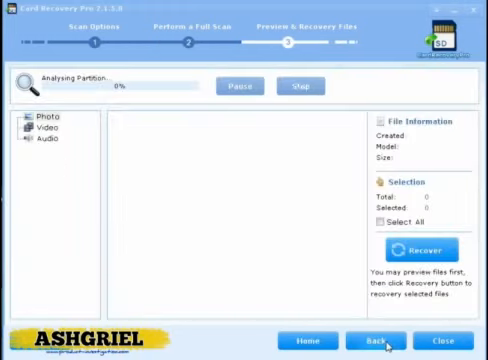
- Pause the Analysing Partition progress at 0% so the button reads Start
left_click(298, 85)
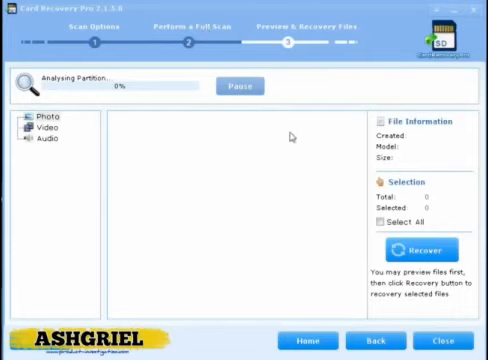
mouse_move(268, 196)
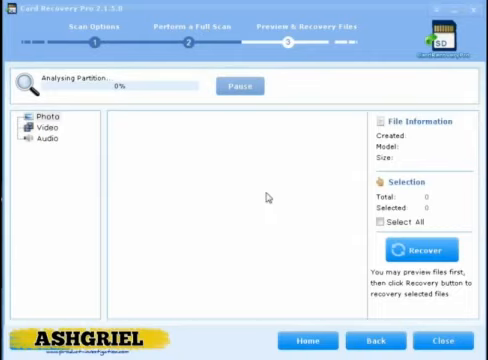
left_click(248, 86)
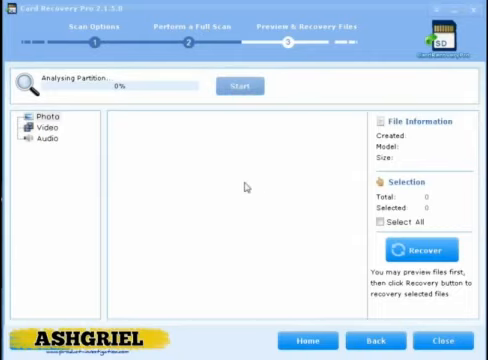